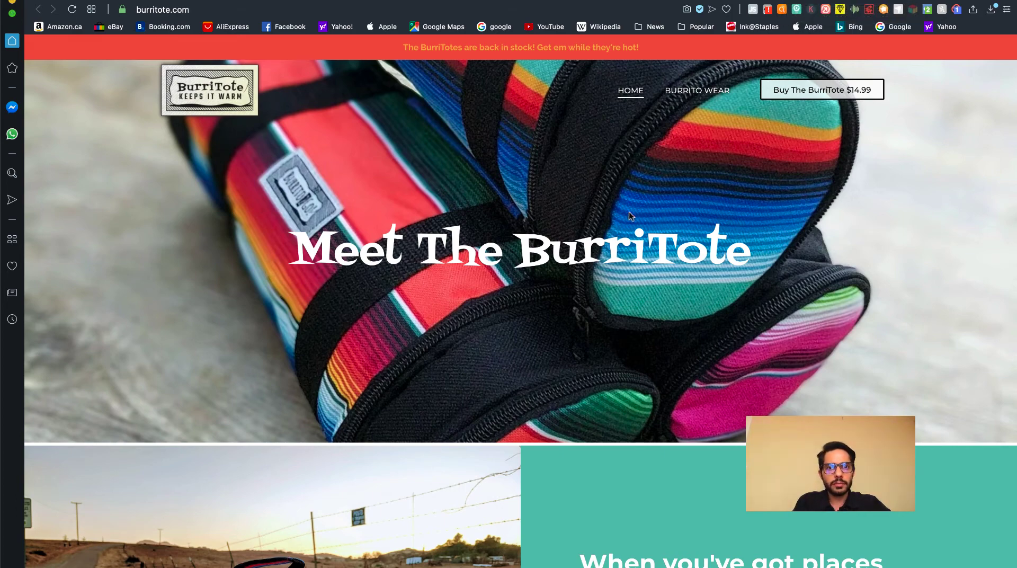
mouse_move(490, 326)
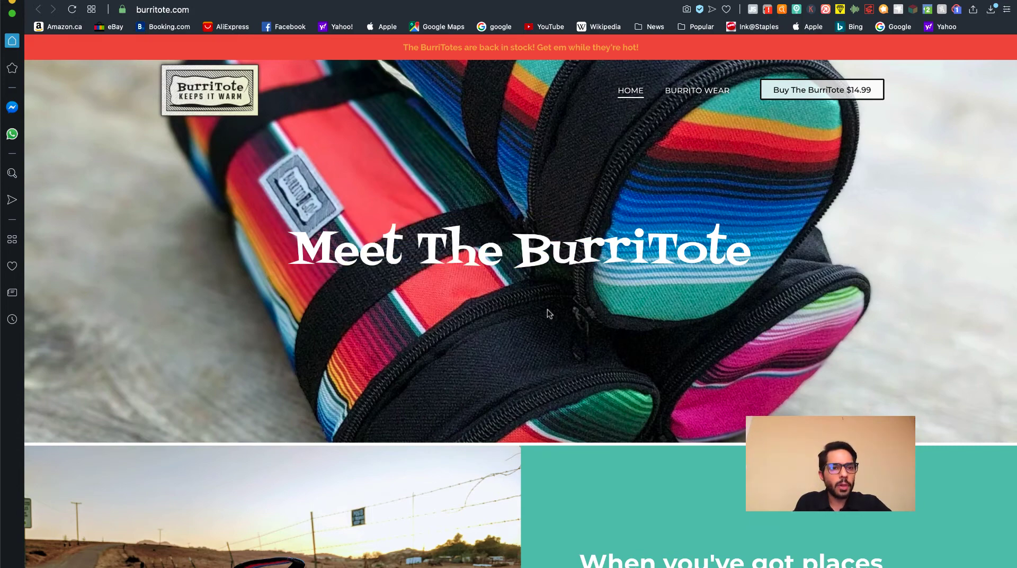
Scroll down the page and highlight the text about taking your burrito along.
scroll(down, 3)
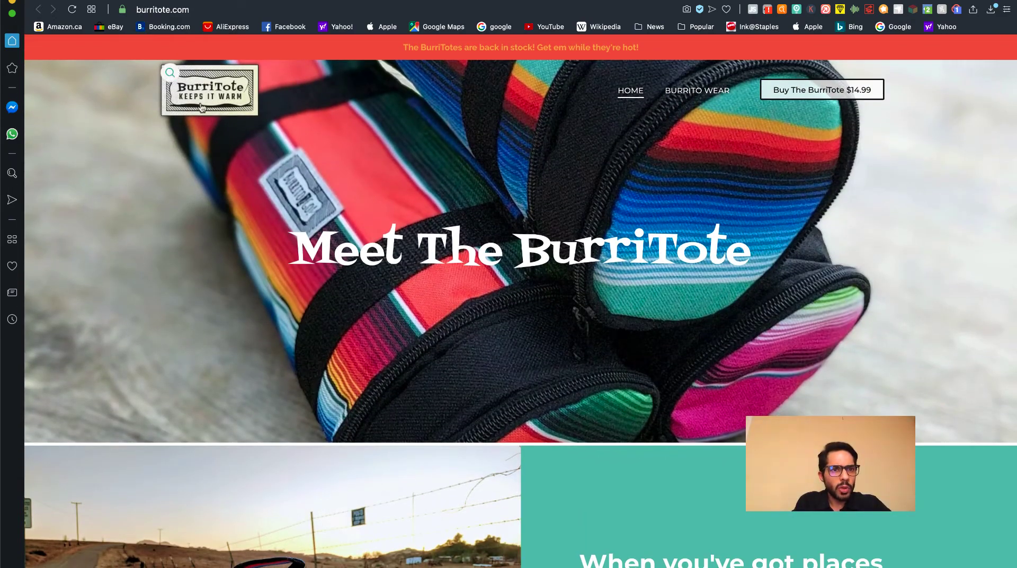
scroll(down, 3)
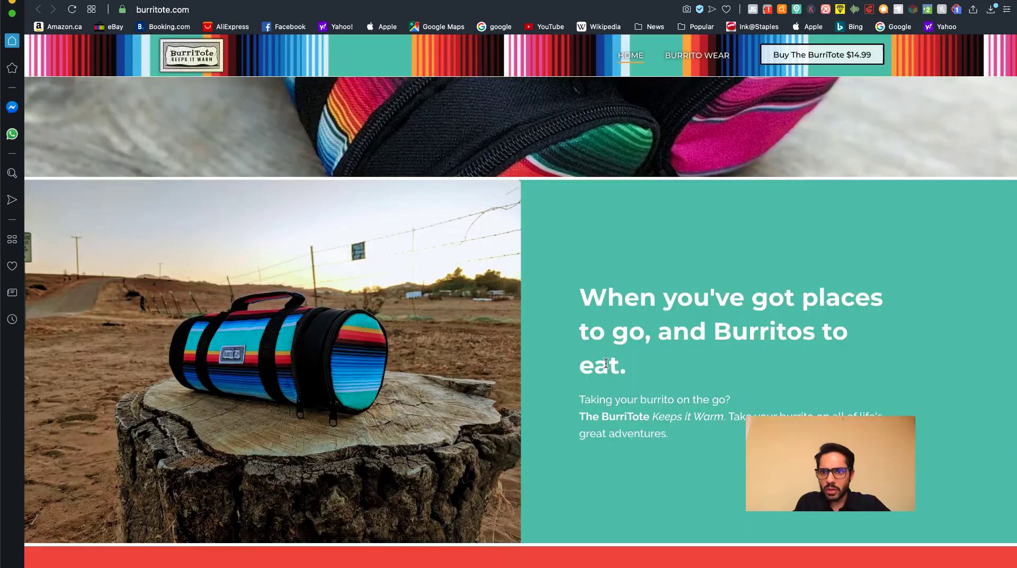
scroll(down, 3)
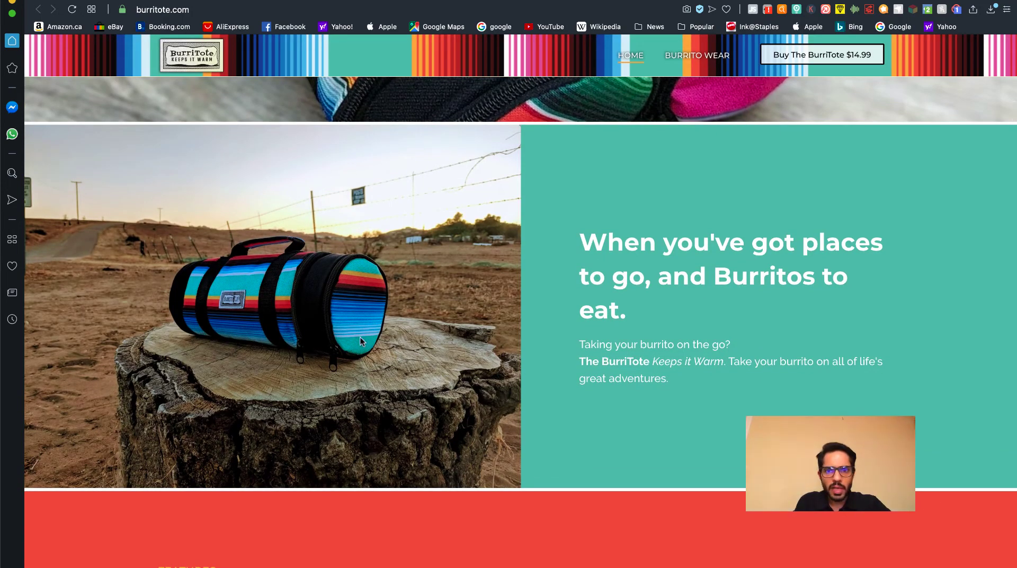
scroll(down, 3)
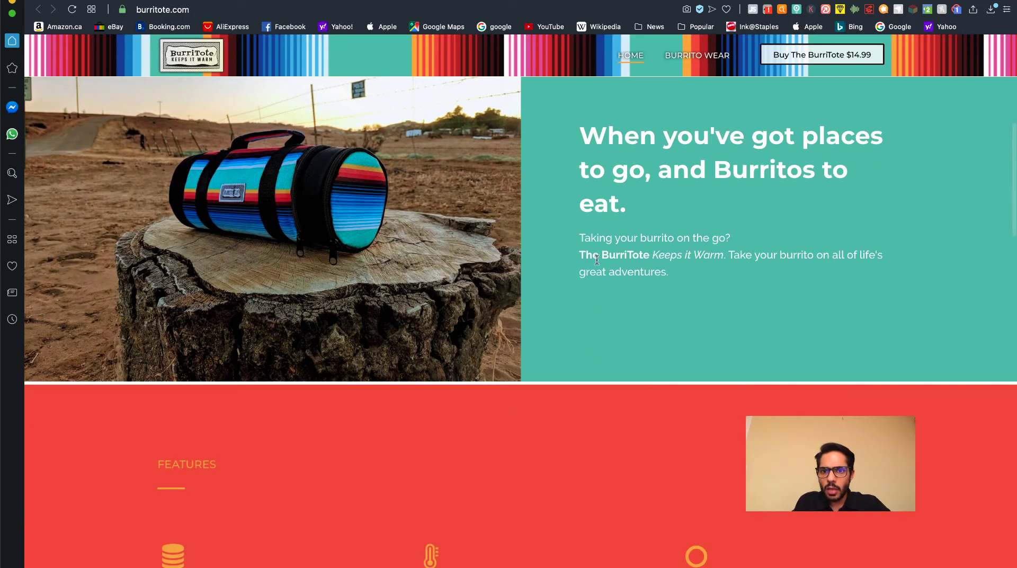
drag(728, 254, 824, 255)
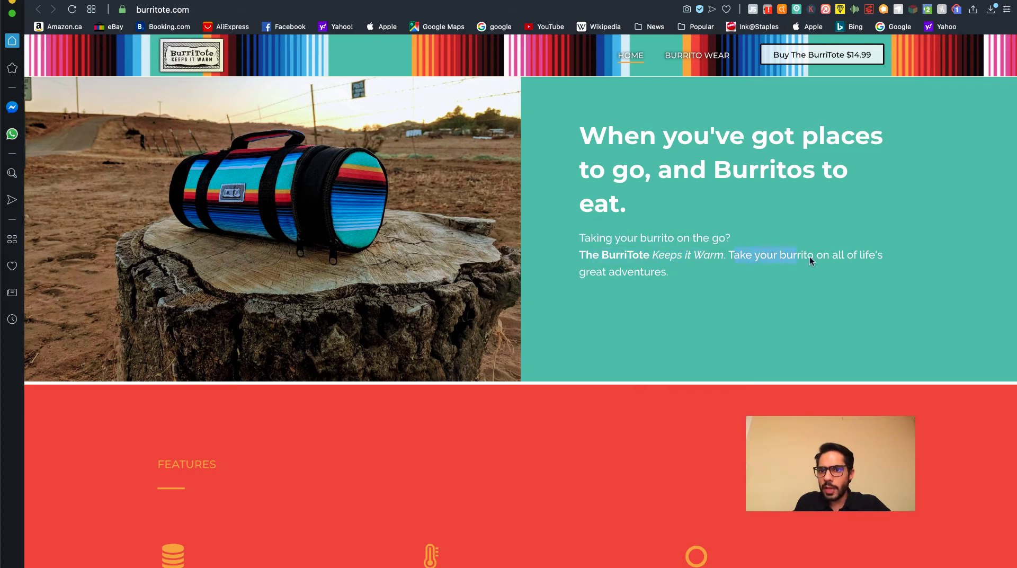
scroll(down, 3)
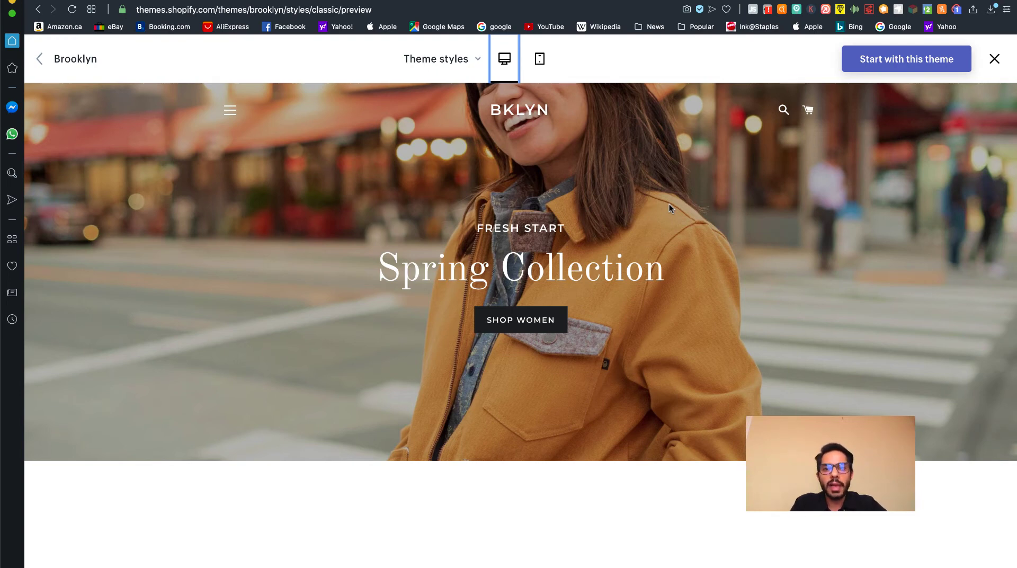
mouse_move(599, 337)
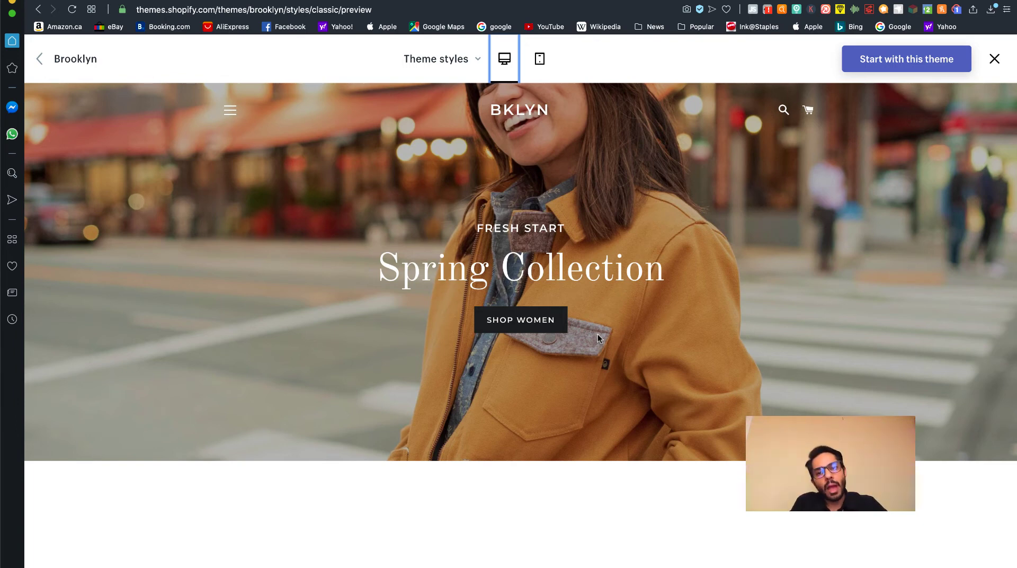
mouse_move(627, 333)
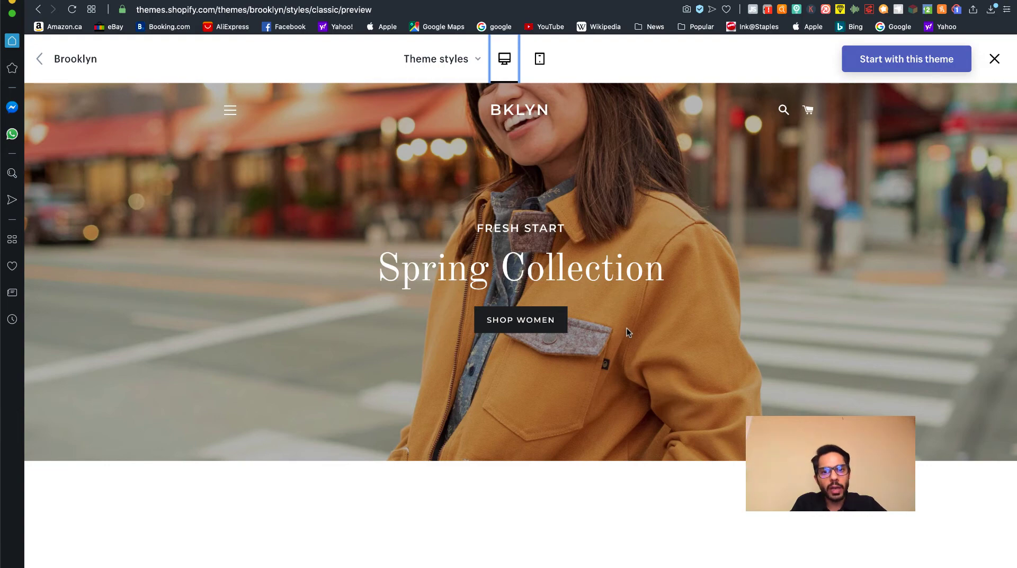
mouse_move(680, 374)
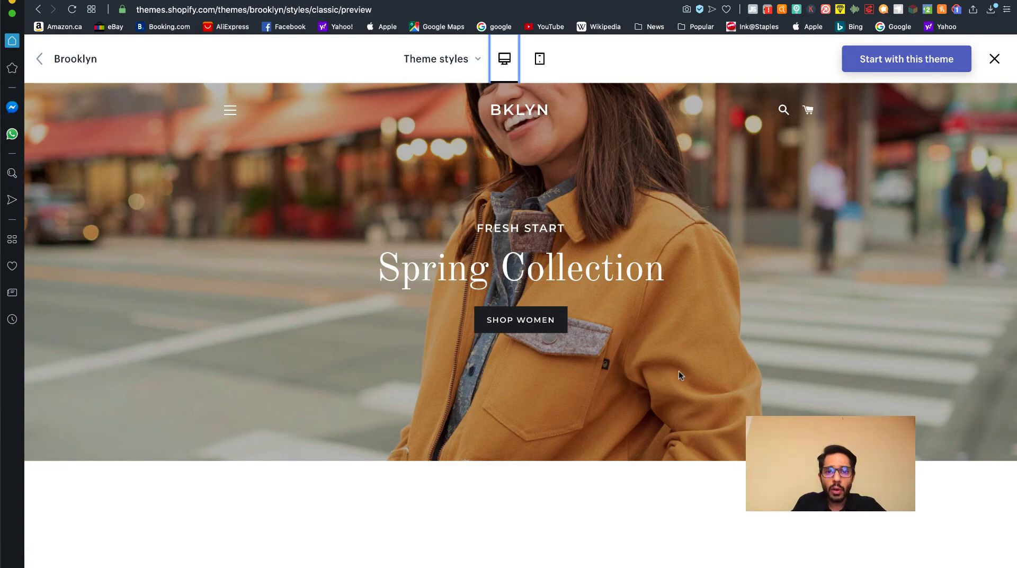
mouse_move(461, 252)
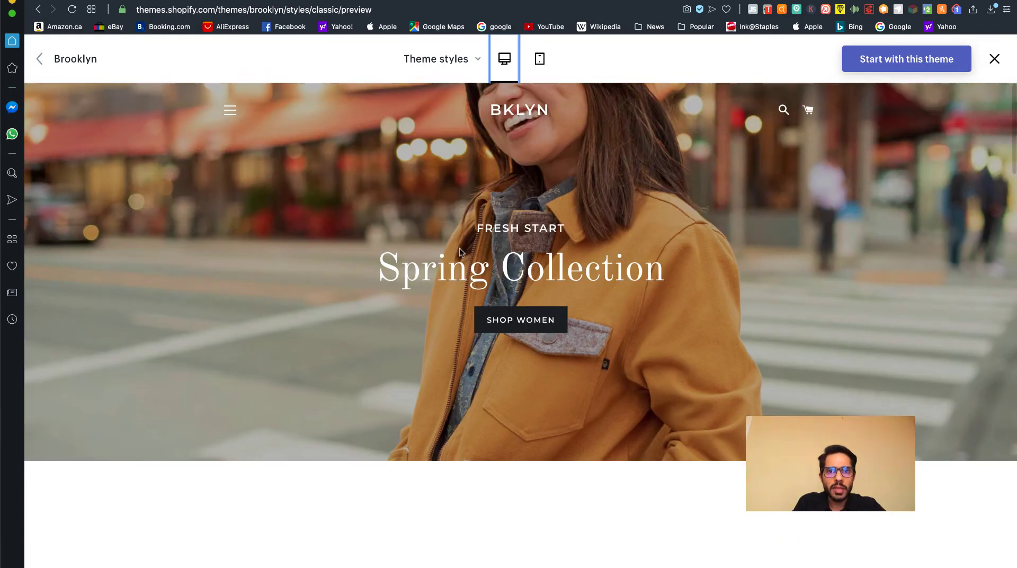
Scroll through the Brooklyn demo's featured collections and product grid, then return to the hero.
scroll(down, 3)
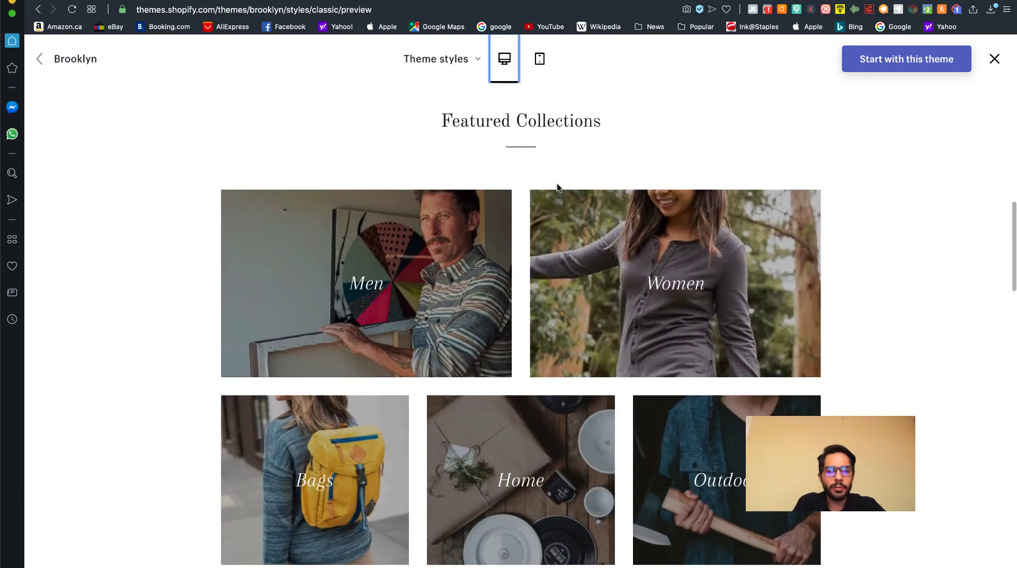
mouse_move(766, 272)
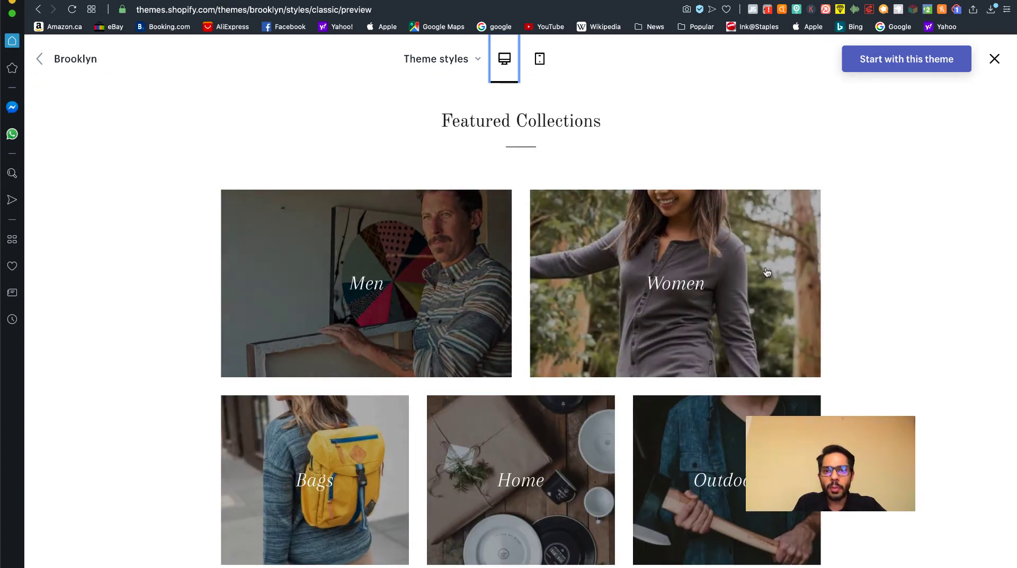
scroll(down, 3)
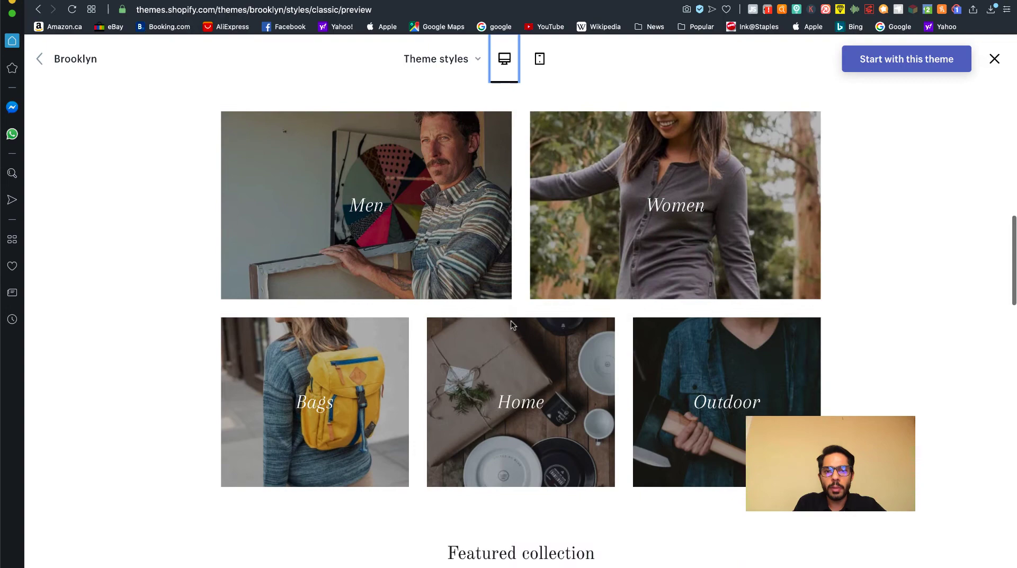
scroll(down, 3)
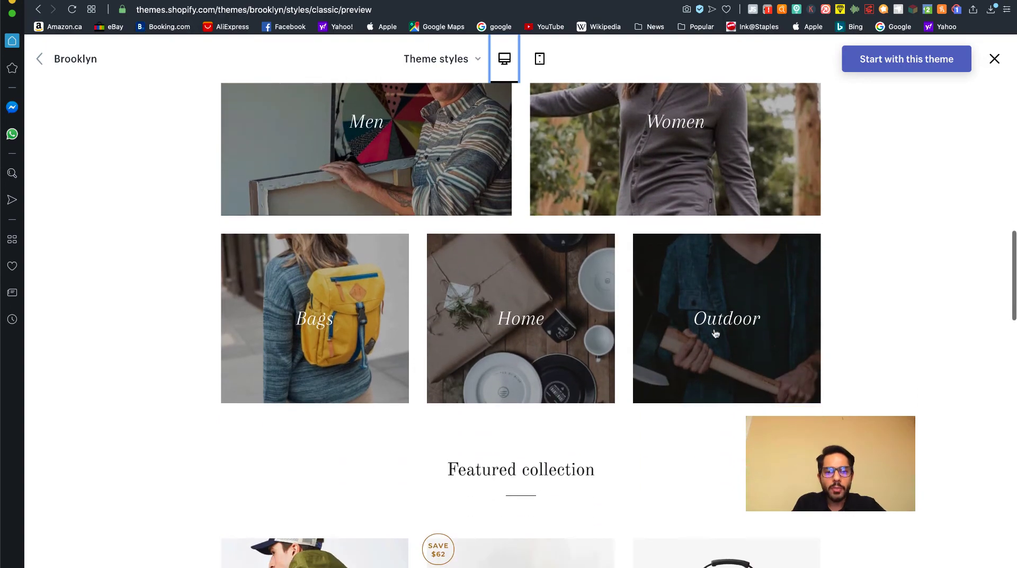
scroll(down, 3)
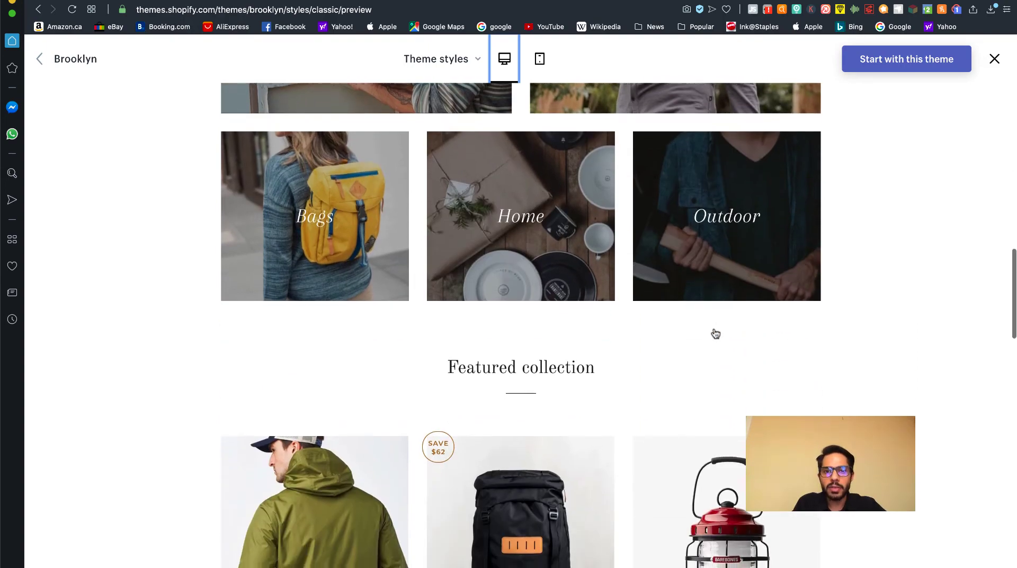
scroll(down, 3)
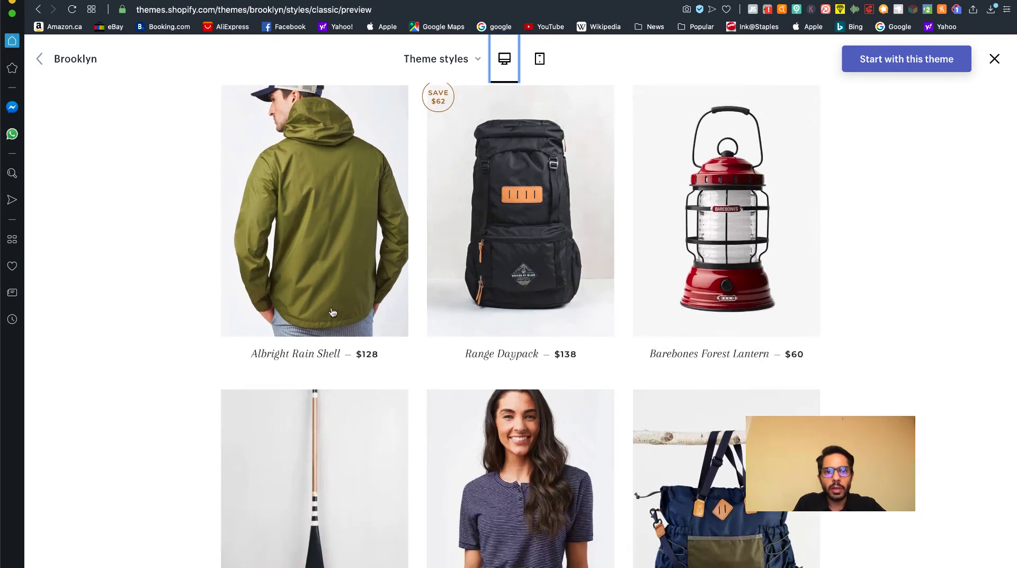
scroll(down, 3)
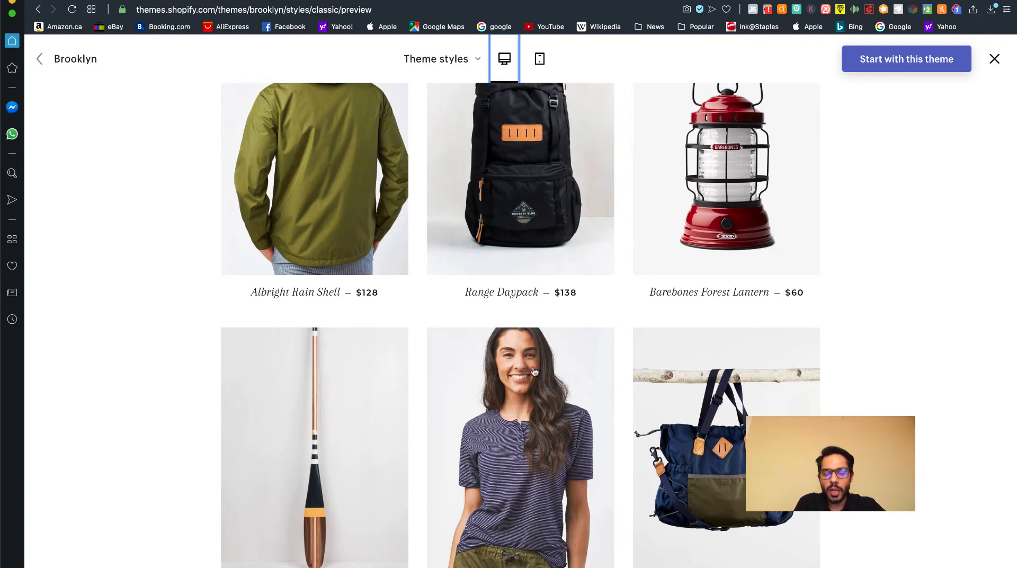
click(539, 59)
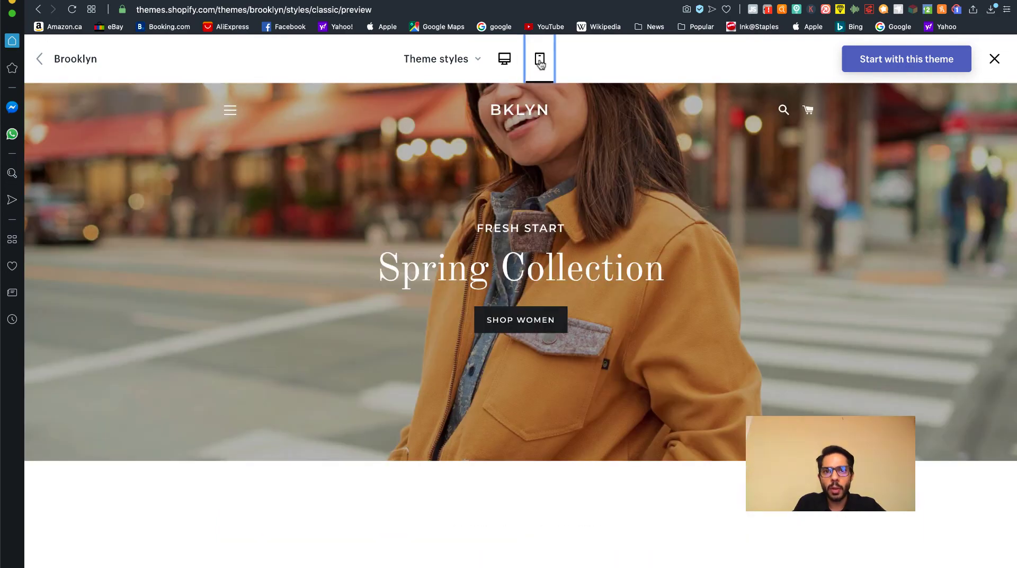
click(539, 59)
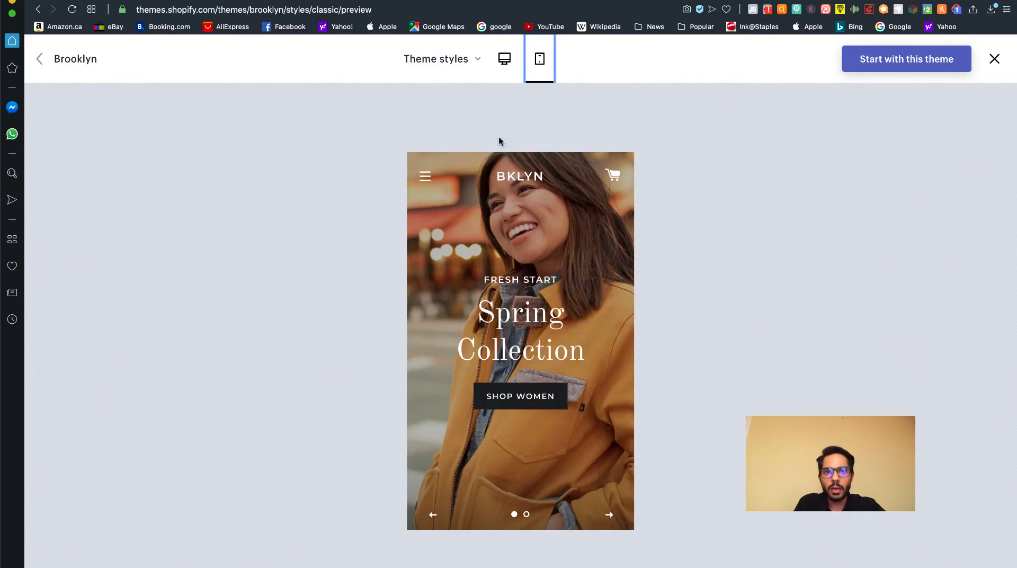
click(504, 59)
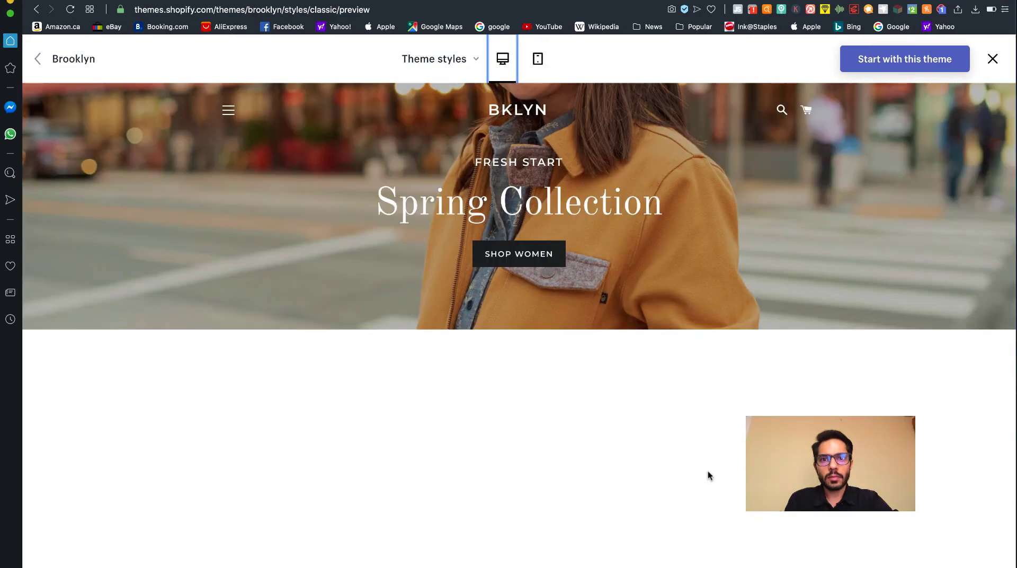
mouse_move(660, 472)
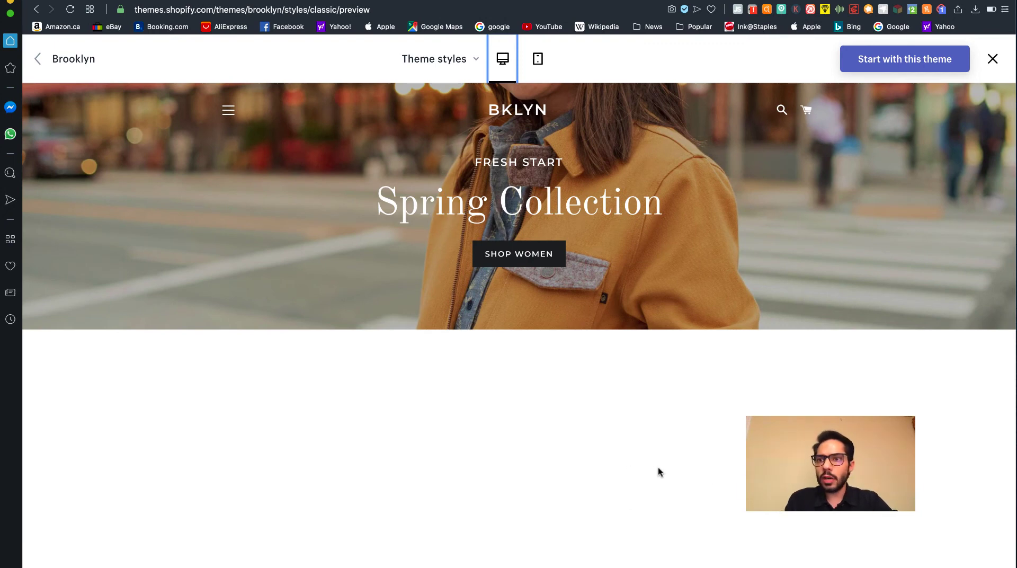
mouse_move(327, 222)
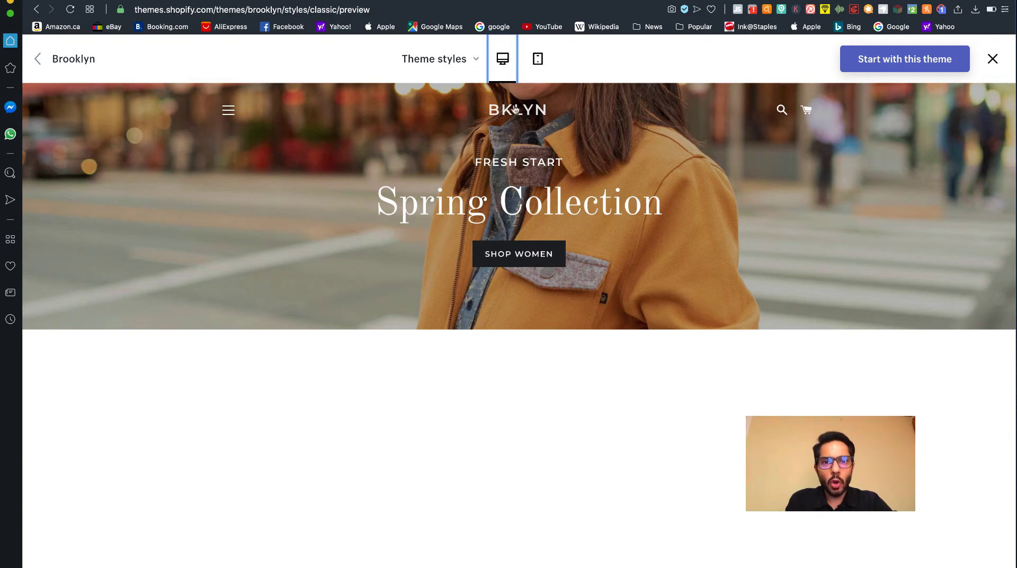
Highlight the recommended 450 x 200px logo size in the Google results.
double_click(518, 110)
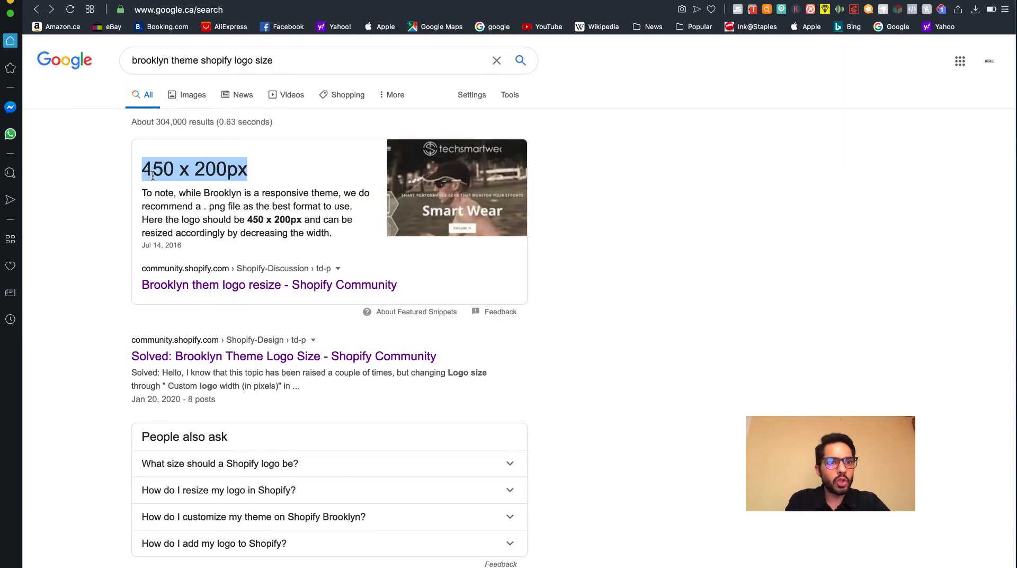
mouse_move(458, 129)
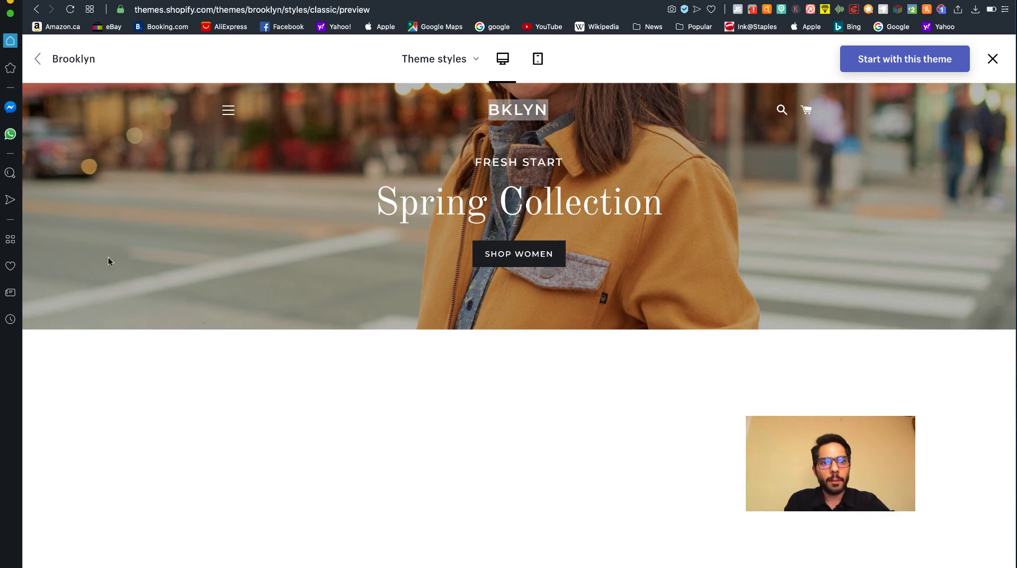
mouse_move(241, 291)
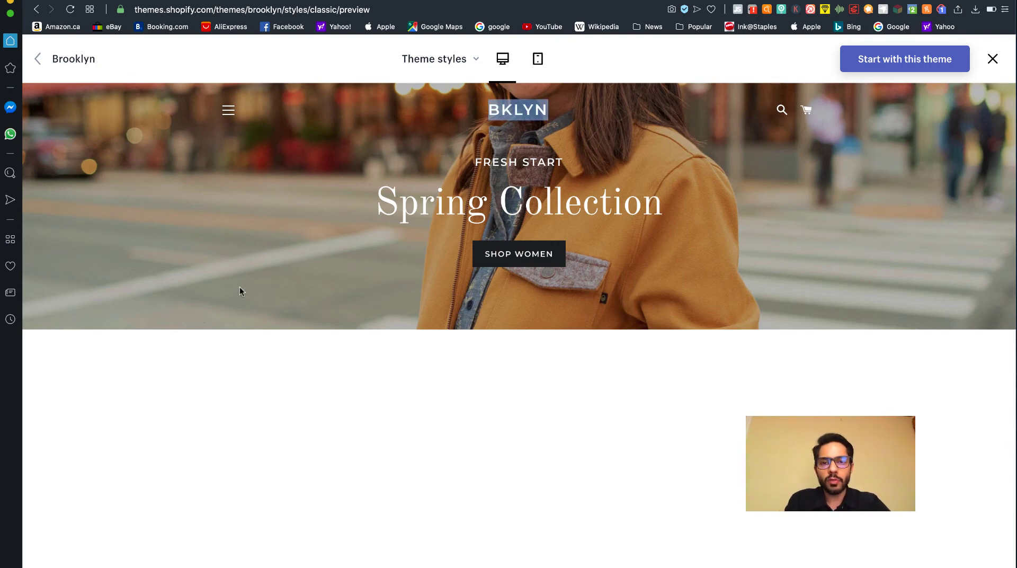
mouse_move(258, 285)
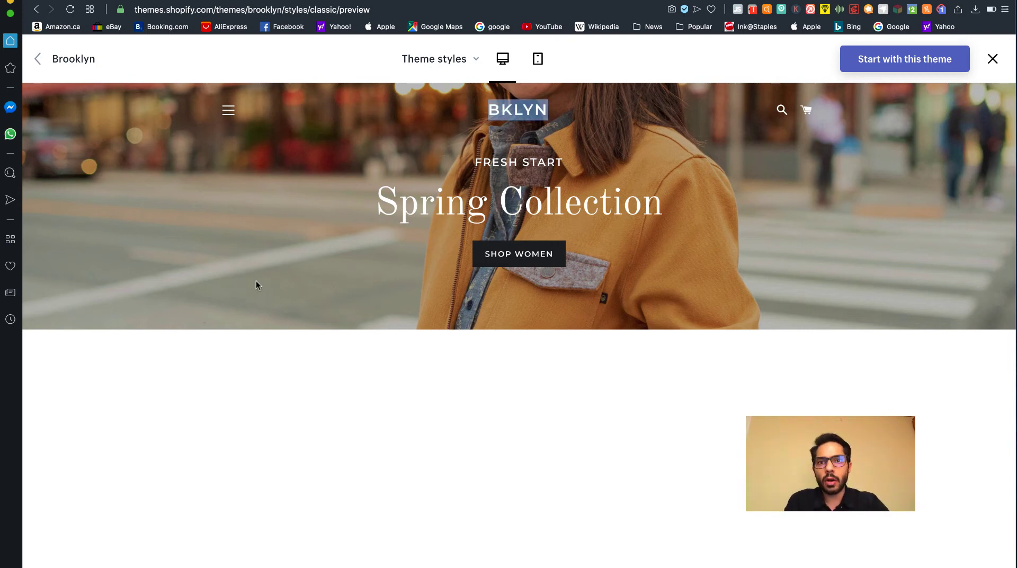
mouse_move(545, 149)
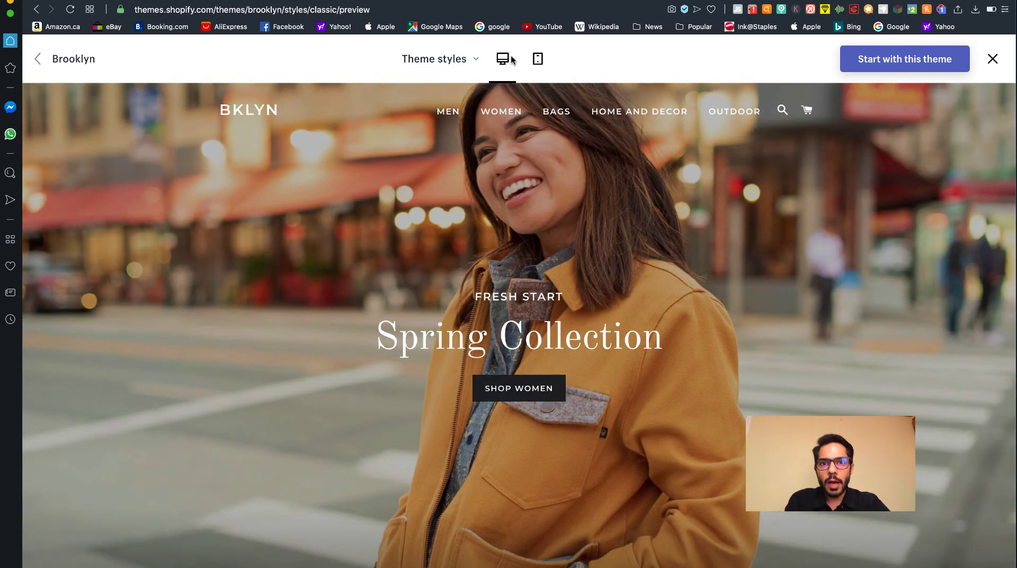
click(502, 59)
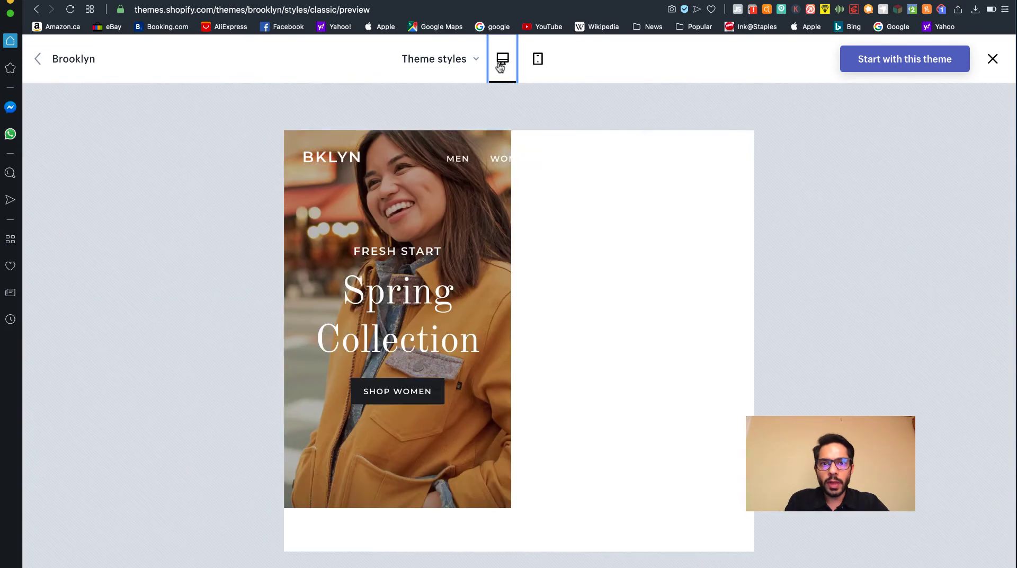
click(502, 58)
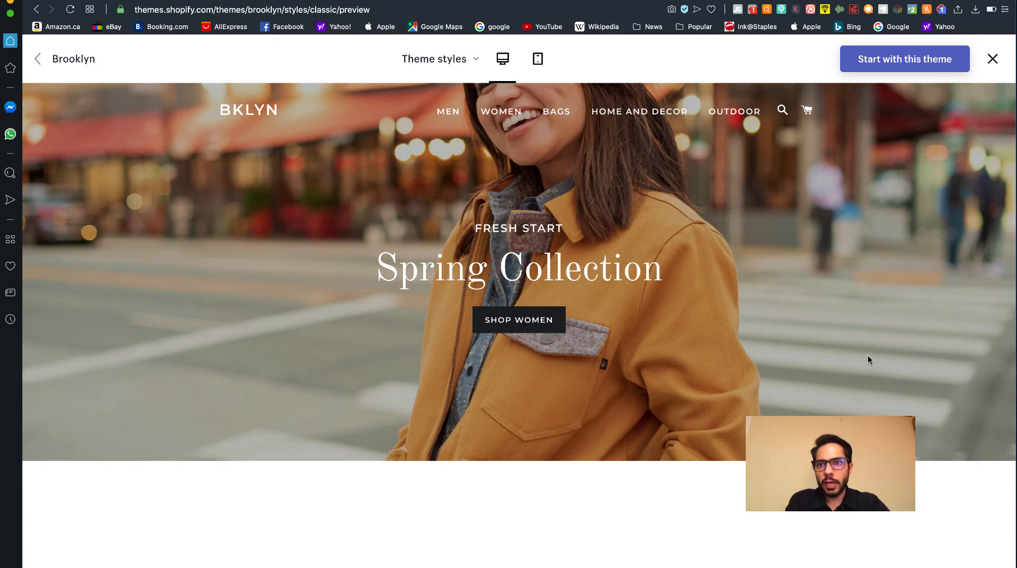
mouse_move(366, 289)
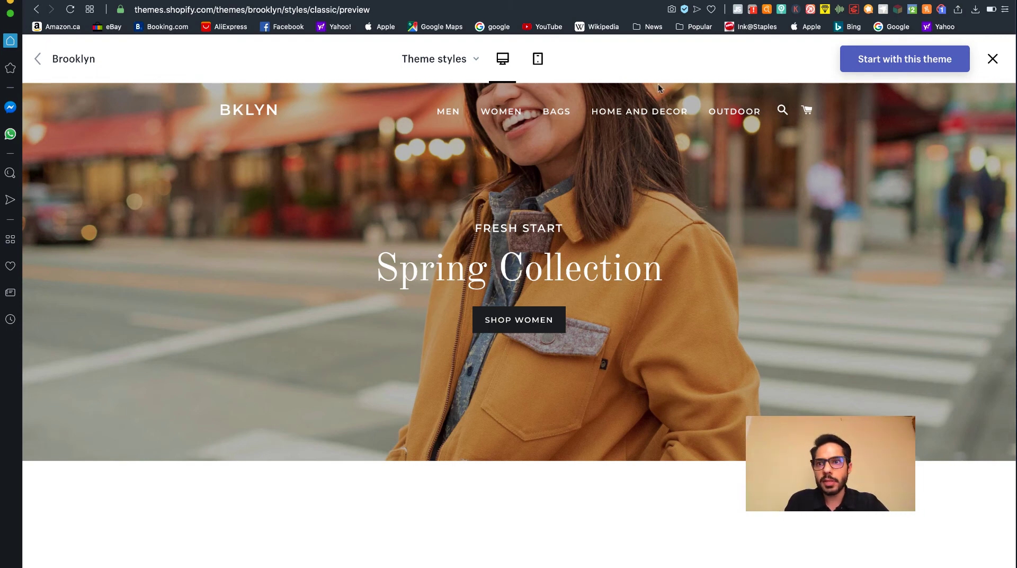
mouse_move(628, 164)
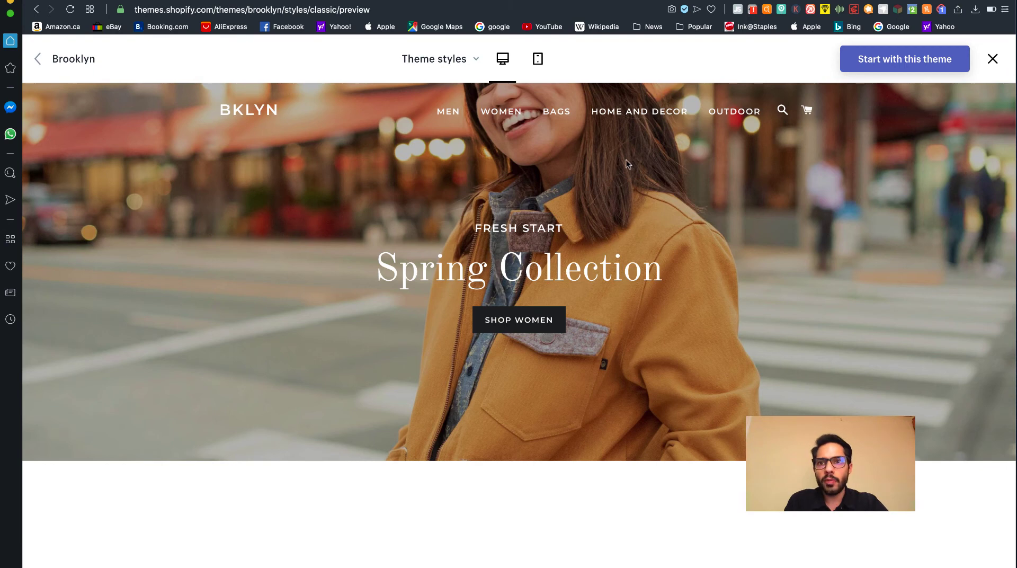
mouse_move(791, 79)
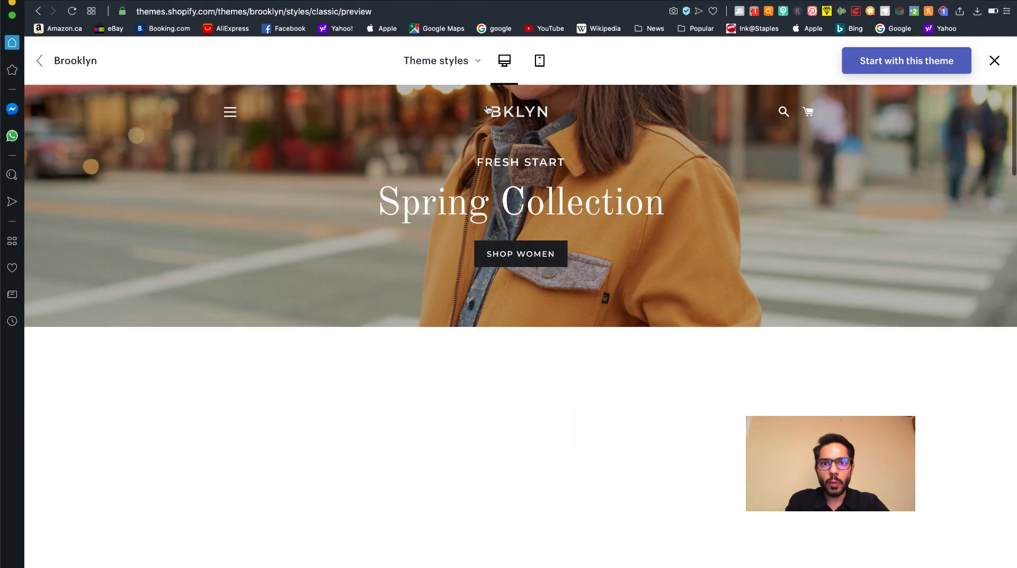
click(504, 60)
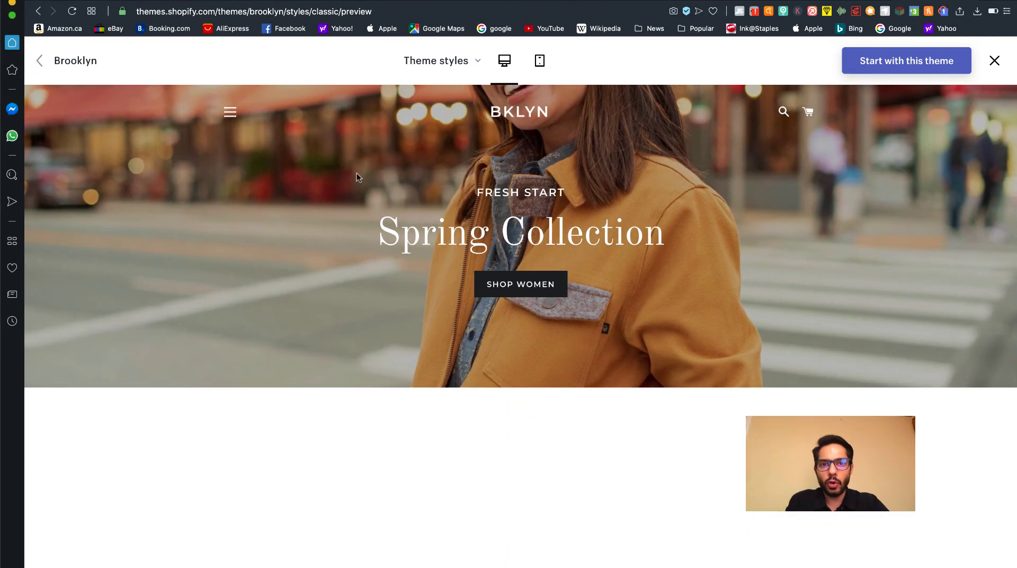
mouse_move(719, 236)
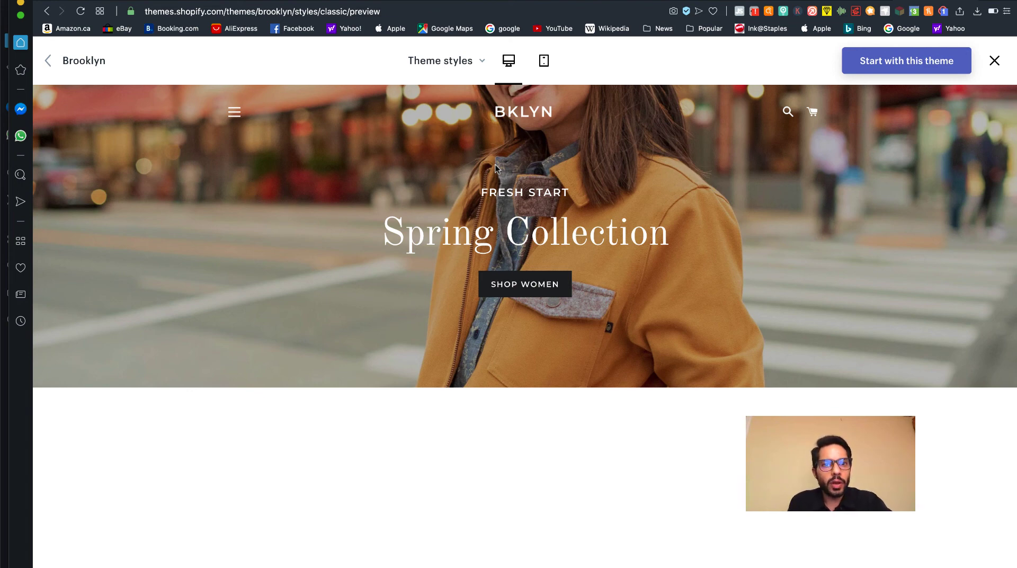
mouse_move(291, 205)
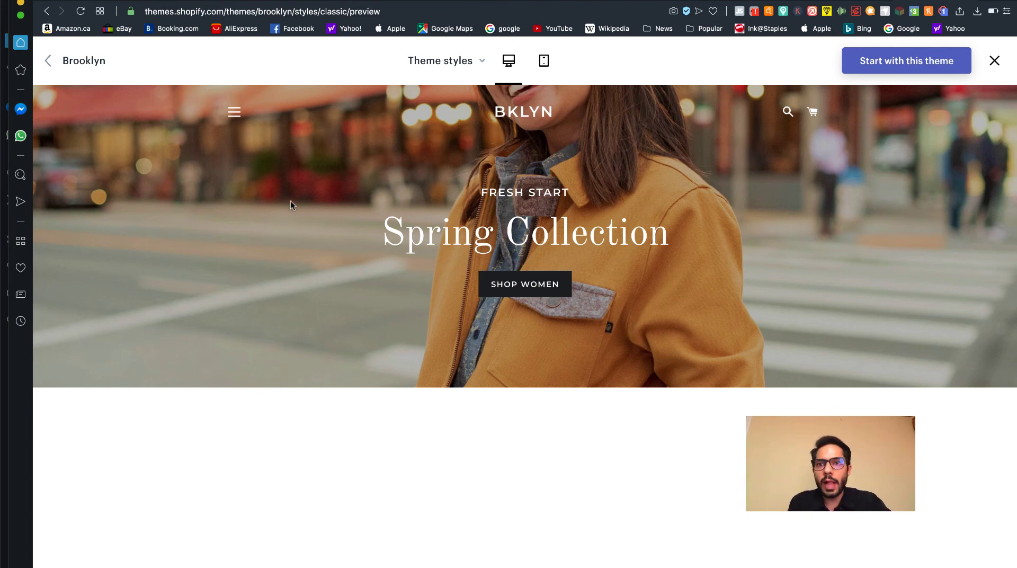